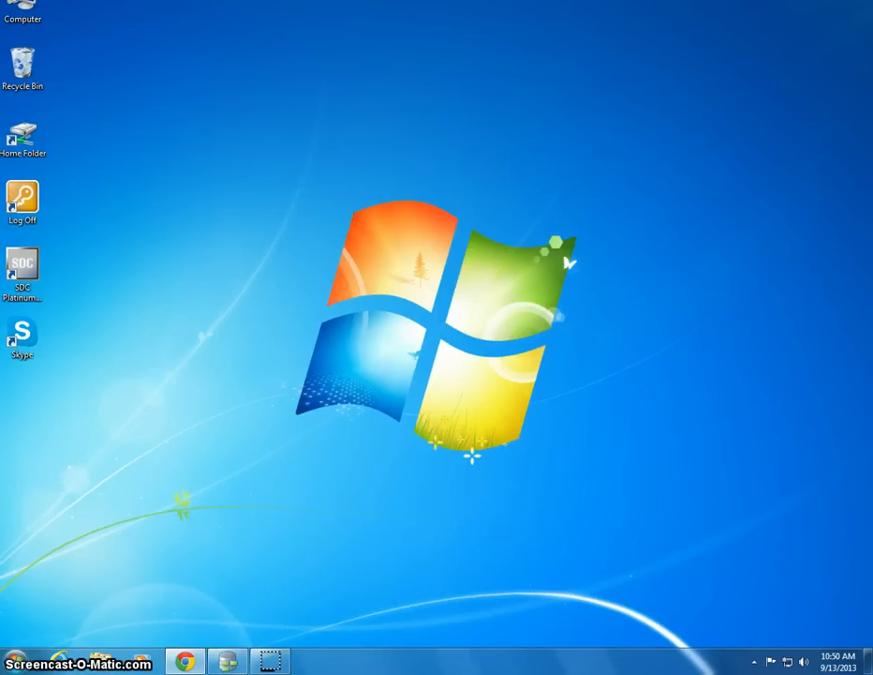
Step: Launch SQL Data Modeler by searching 'SQL' in the Windows 7 Start menu
{"action": "left_click", "coordinate": [7, 660]}
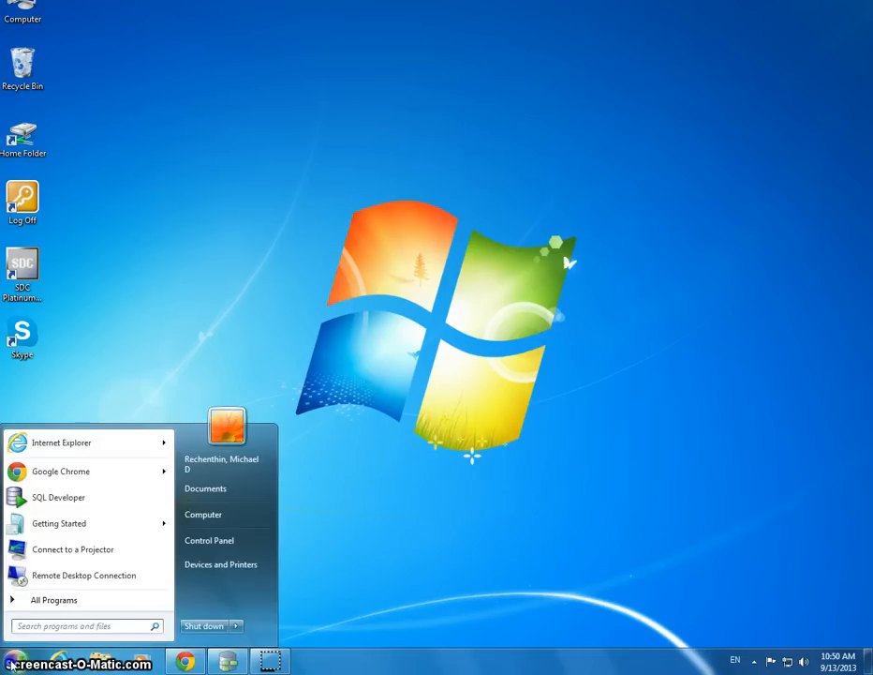
{"action": "type", "text": "SQL"}
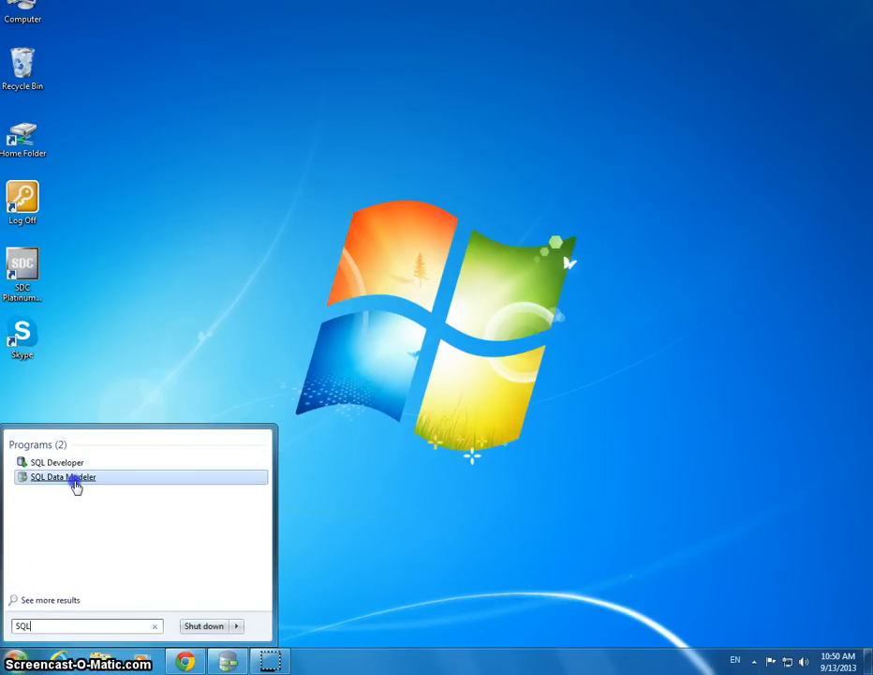
{"action": "left_click", "coordinate": [61, 478]}
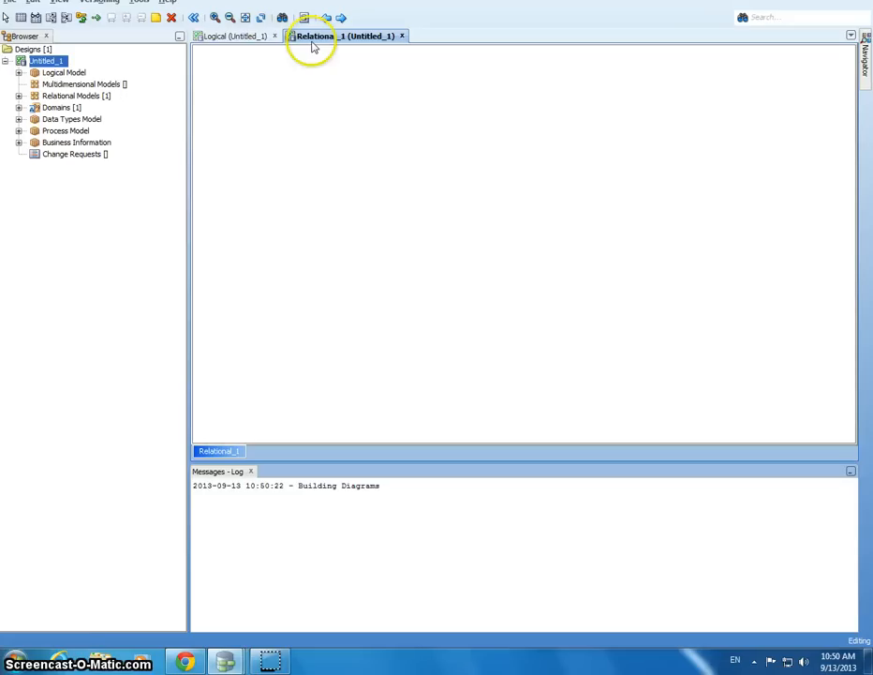
Step: Place a new entity, Entity_1, on the logical model diagram
{"action": "left_click", "coordinate": [229, 36]}
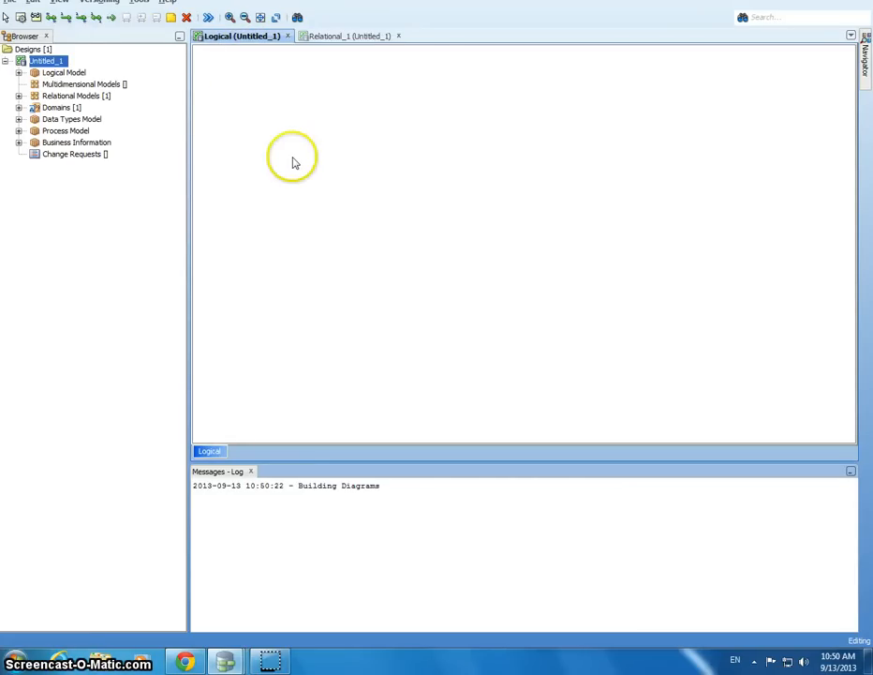
{"action": "left_click", "coordinate": [21, 73]}
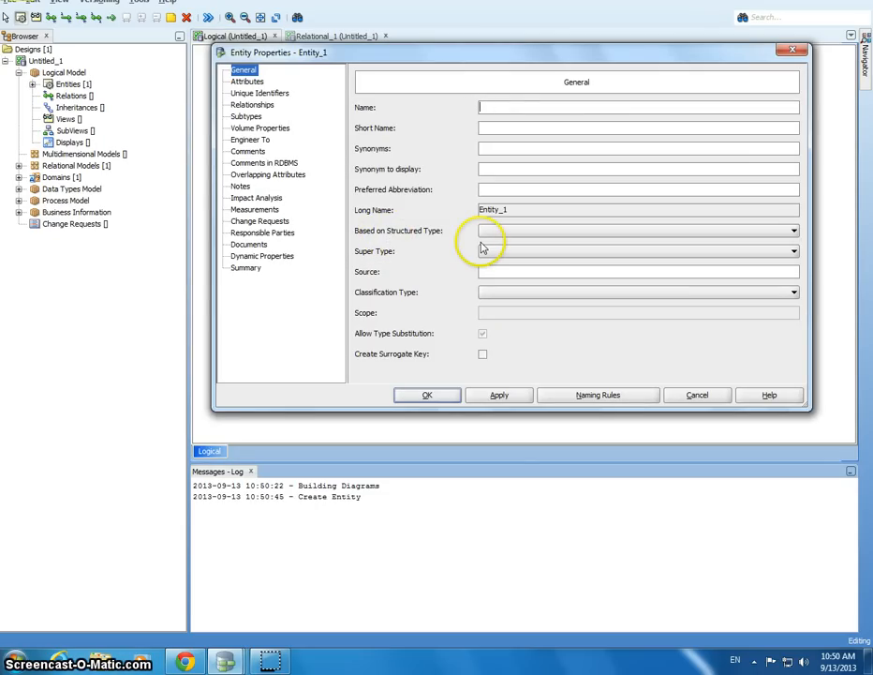
Step: Name the first entity CUSTOMER and create a second entity named ORDER
{"action": "type", "text": "CUSTPO"}
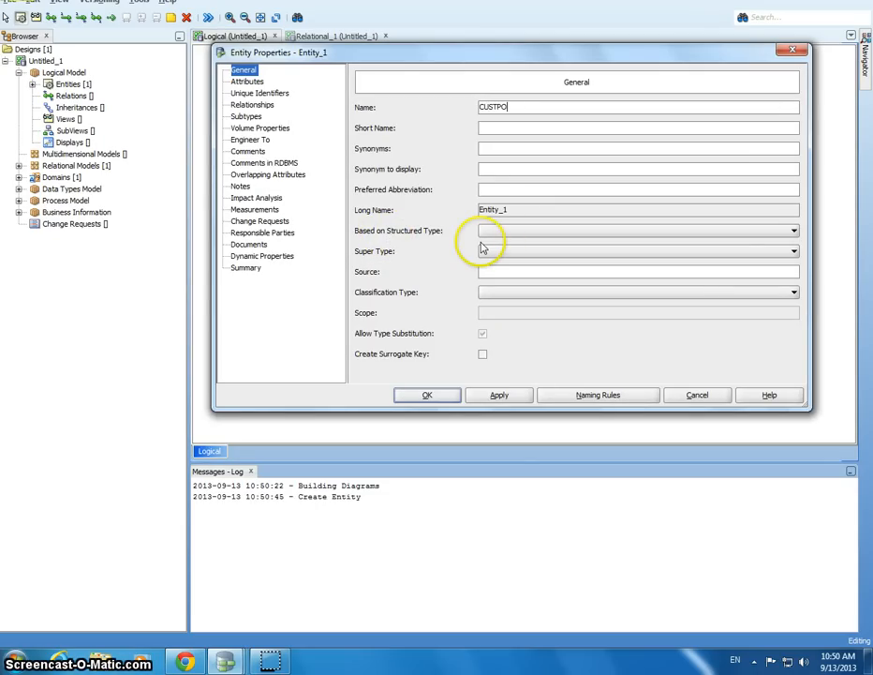
{"action": "key", "text": "BackSpace"}
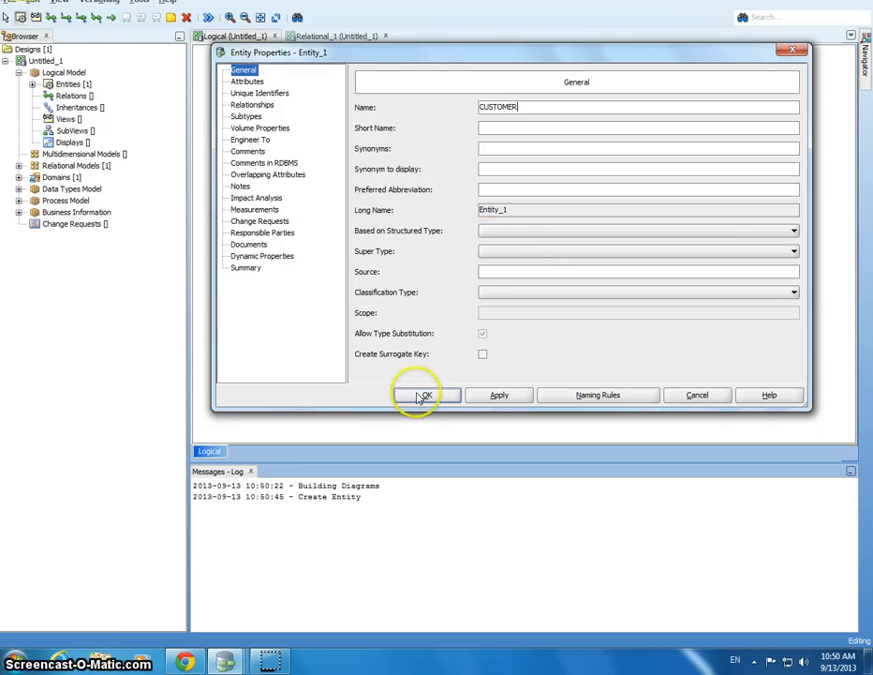
{"action": "left_click", "coordinate": [423, 395]}
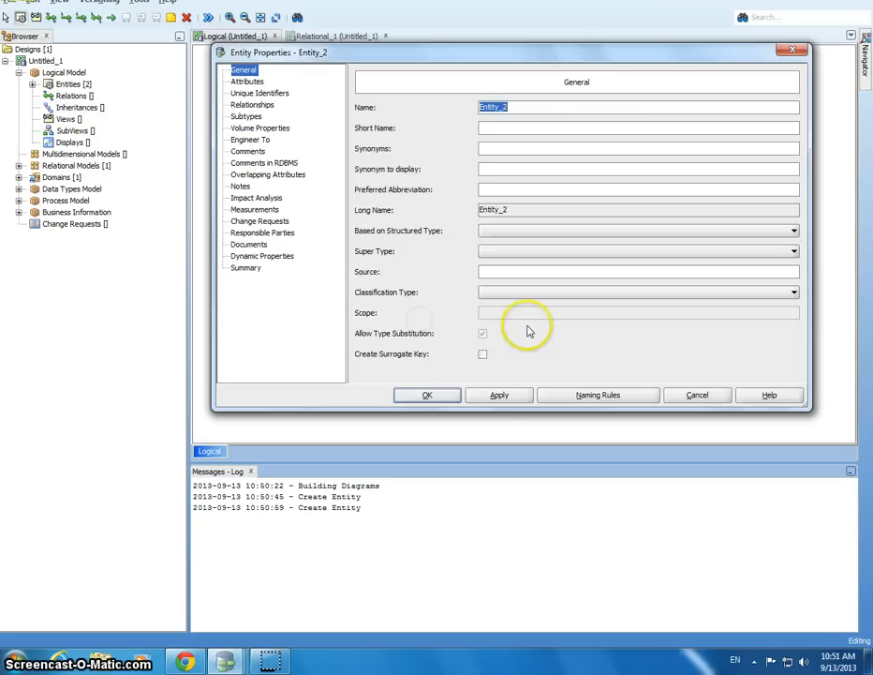
{"action": "type", "text": "ORDER"}
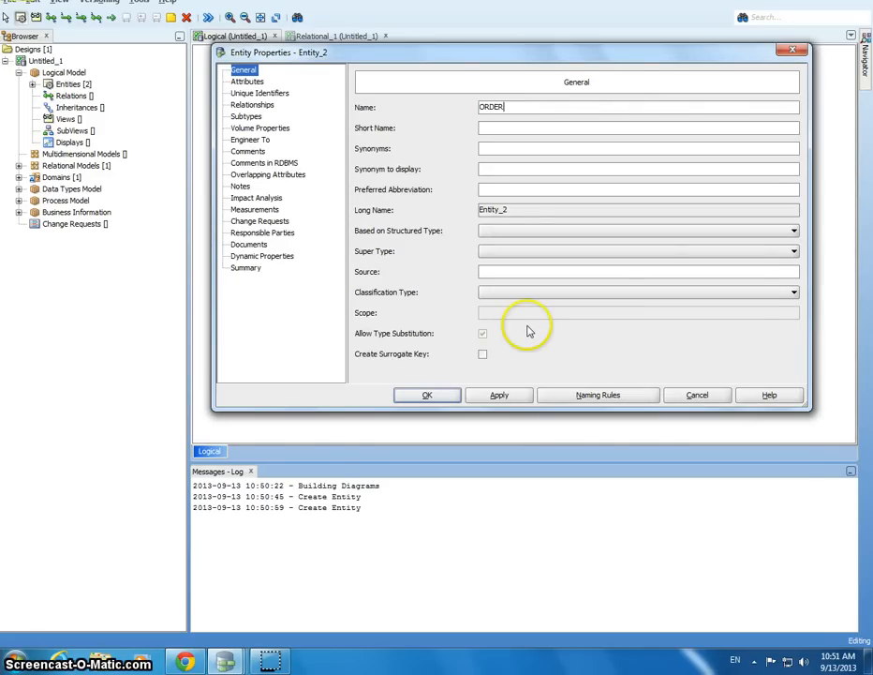
{"action": "left_click", "coordinate": [426, 395]}
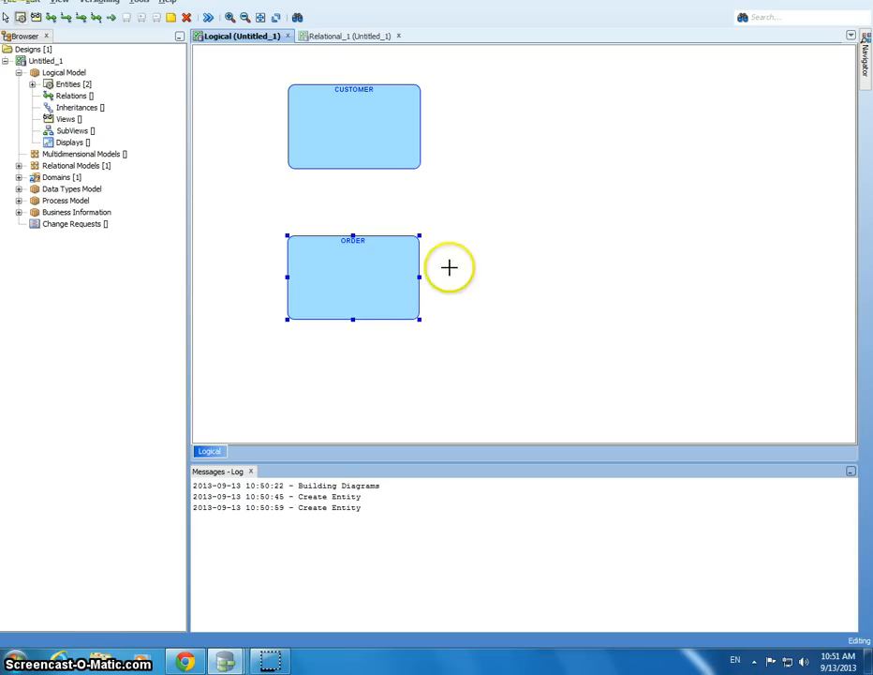
{"action": "mouse_move", "coordinate": [433, 269]}
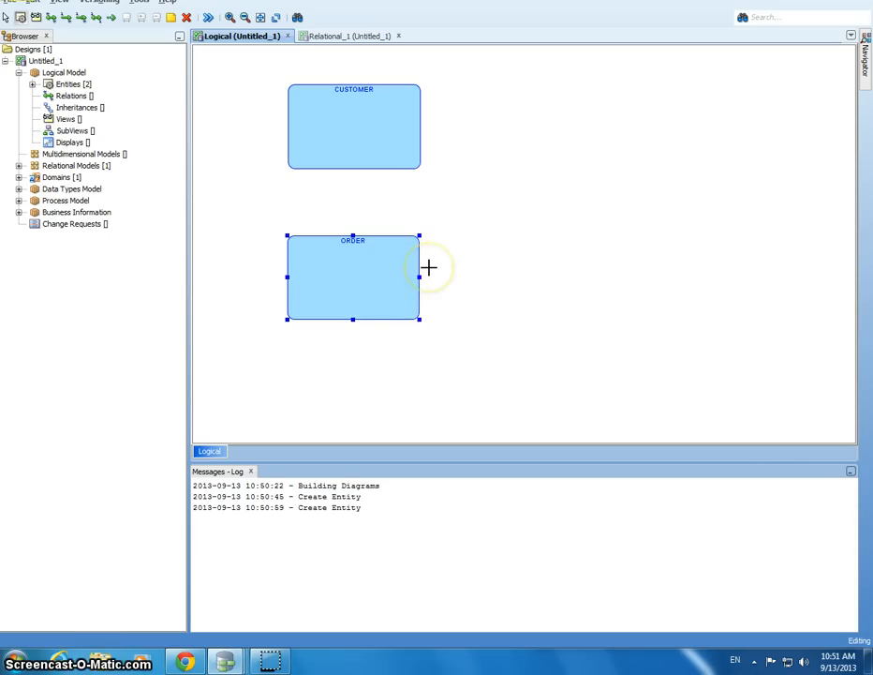
{"action": "mouse_move", "coordinate": [393, 189]}
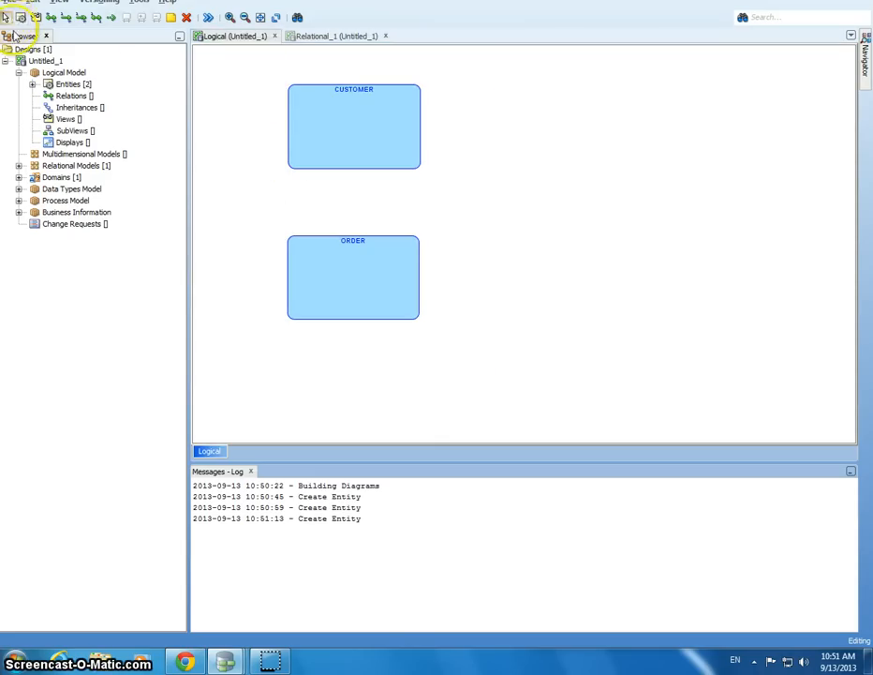
Step: Return to the Select tool to stop adding entities
{"action": "left_click", "coordinate": [327, 255]}
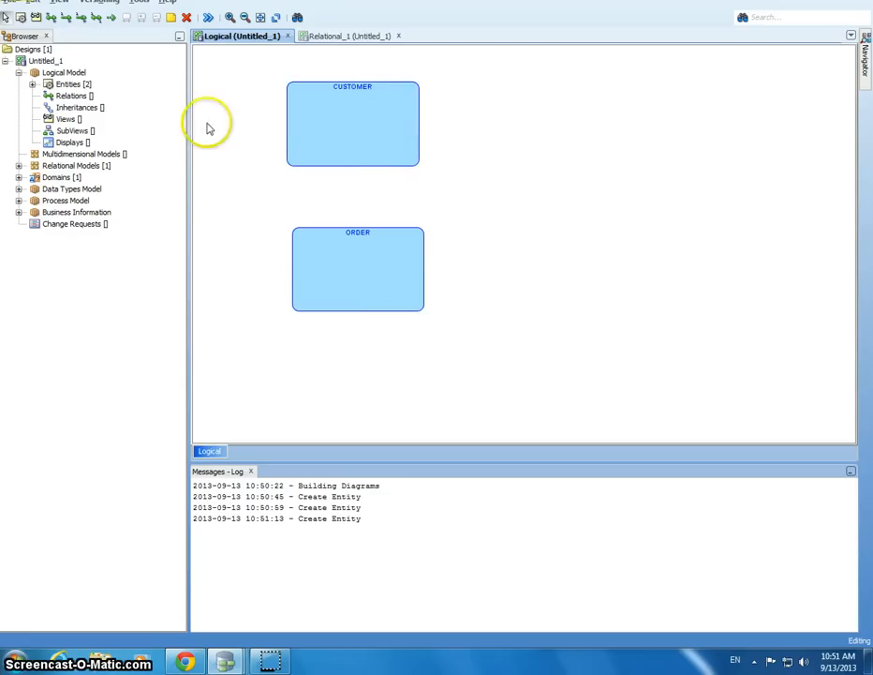
{"action": "mouse_move", "coordinate": [149, 84]}
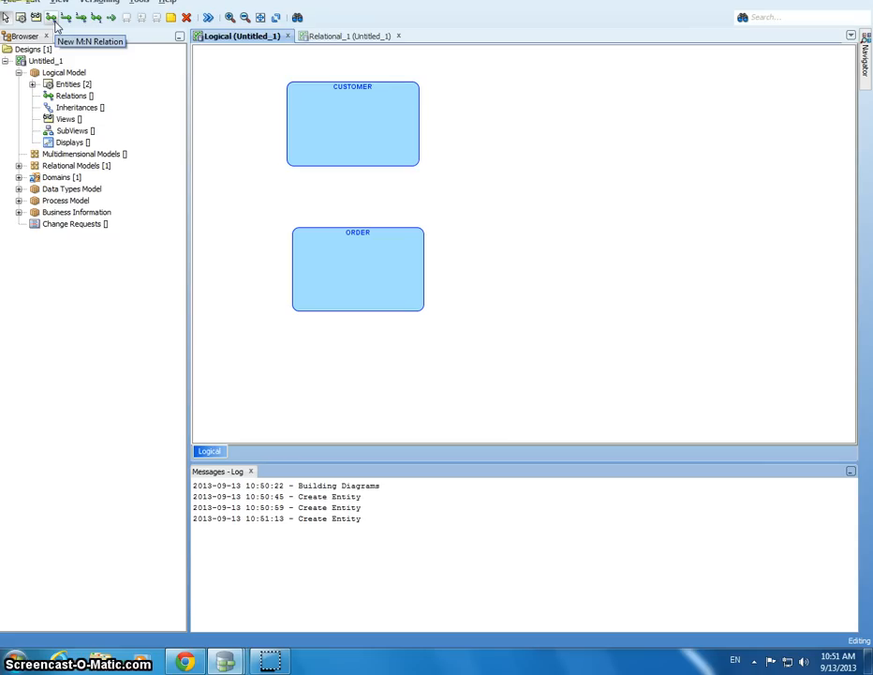
{"action": "mouse_move", "coordinate": [79, 24]}
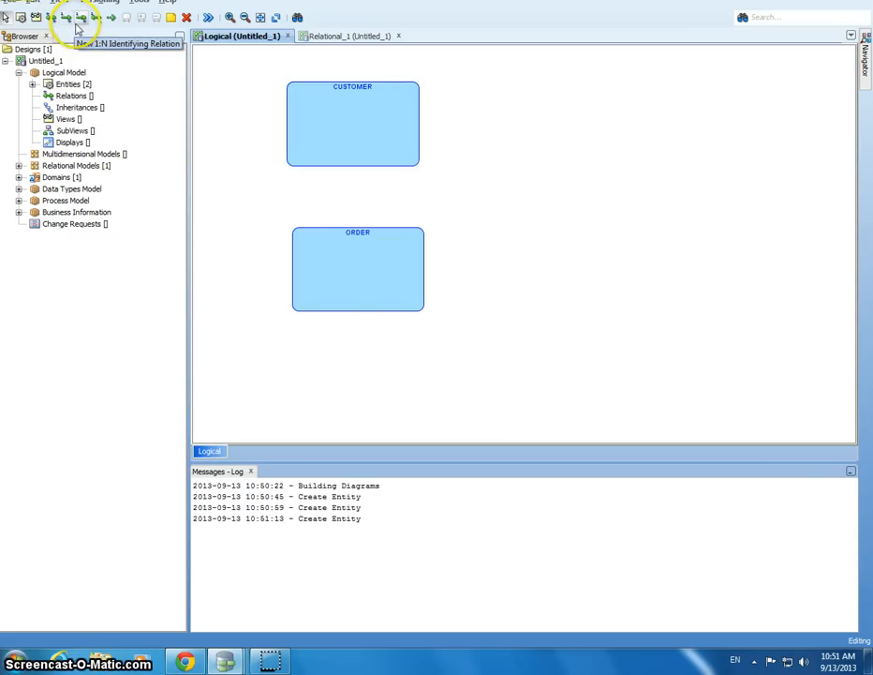
{"action": "mouse_move", "coordinate": [83, 25]}
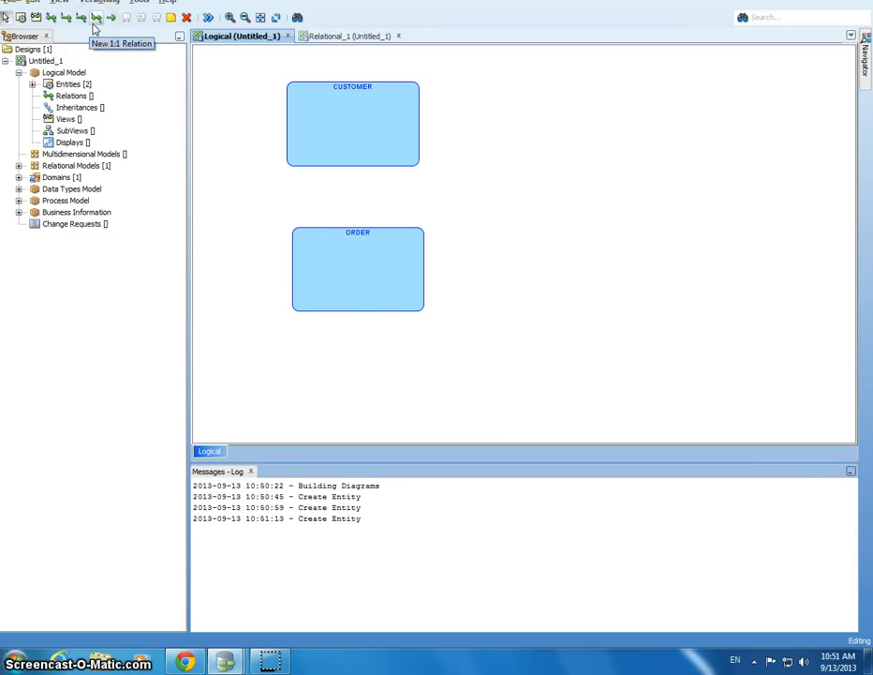
{"action": "mouse_move", "coordinate": [66, 24]}
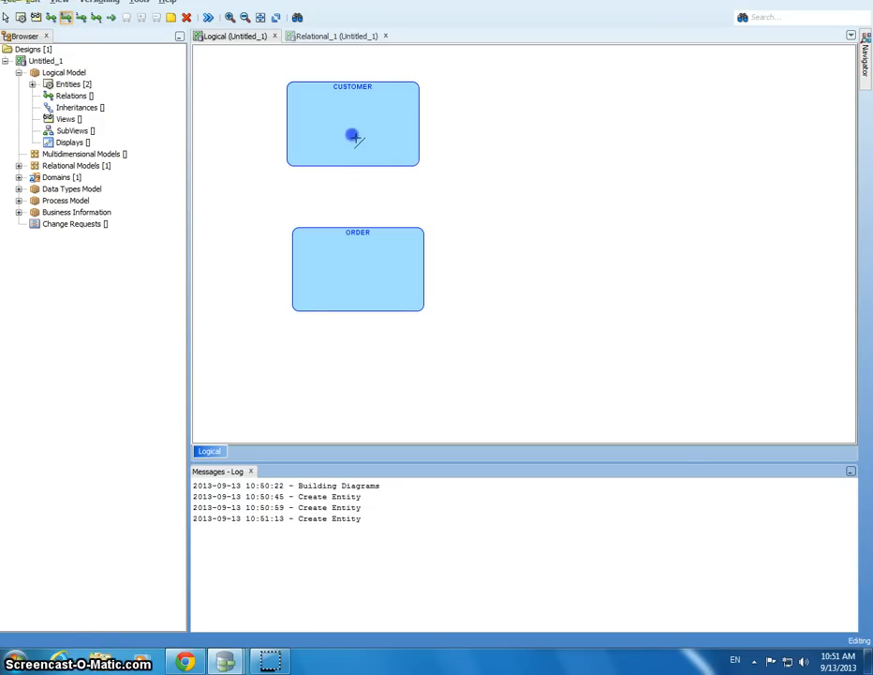
Step: Draw a 1:N relation from CUSTOMER to ORDER with both ends mandatory
{"action": "left_click_drag", "start_coordinate": [353, 138], "coordinate": [357, 268]}
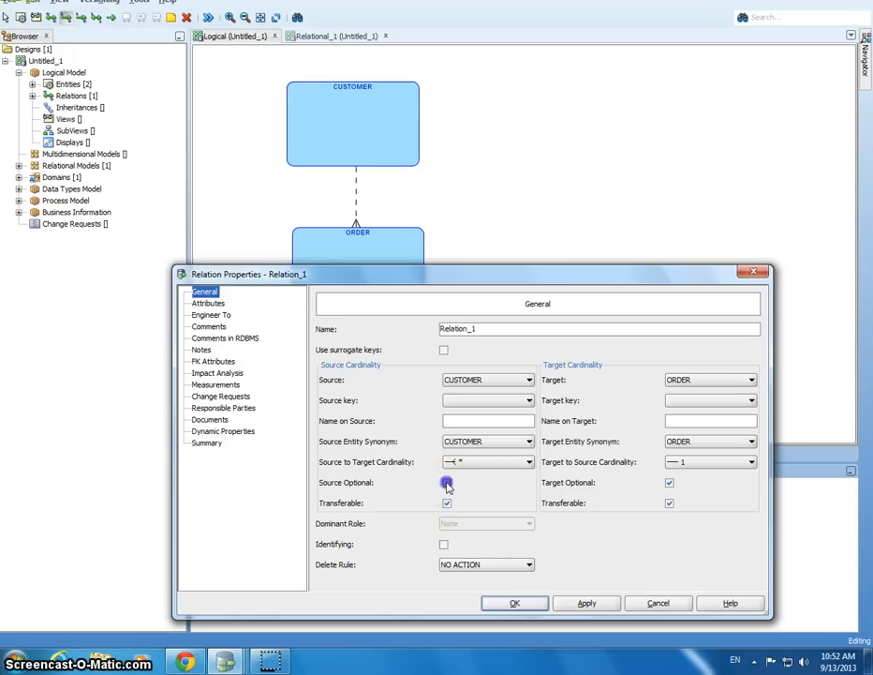
{"action": "left_click", "coordinate": [445, 482]}
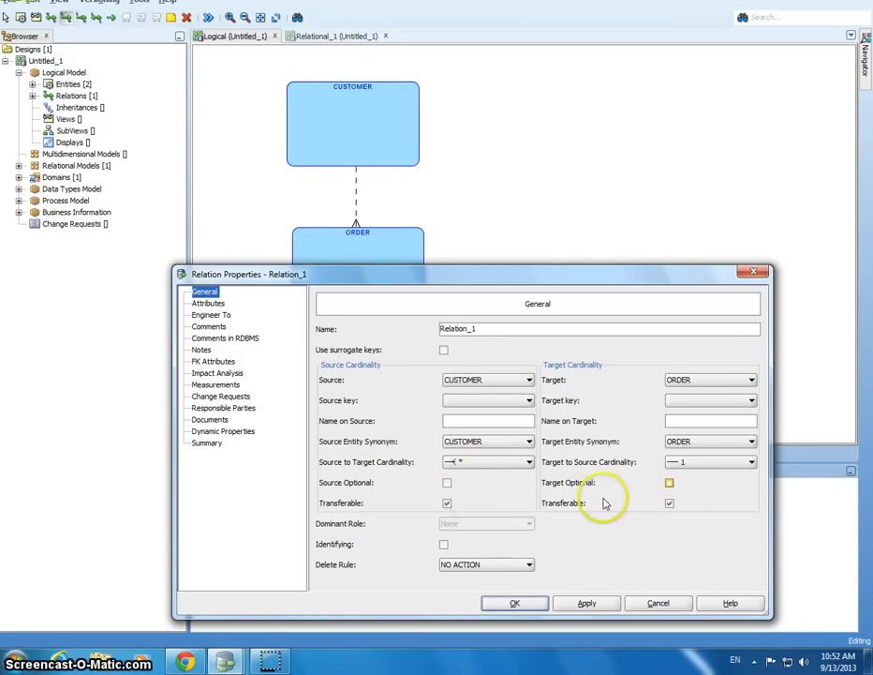
{"action": "left_click", "coordinate": [515, 602]}
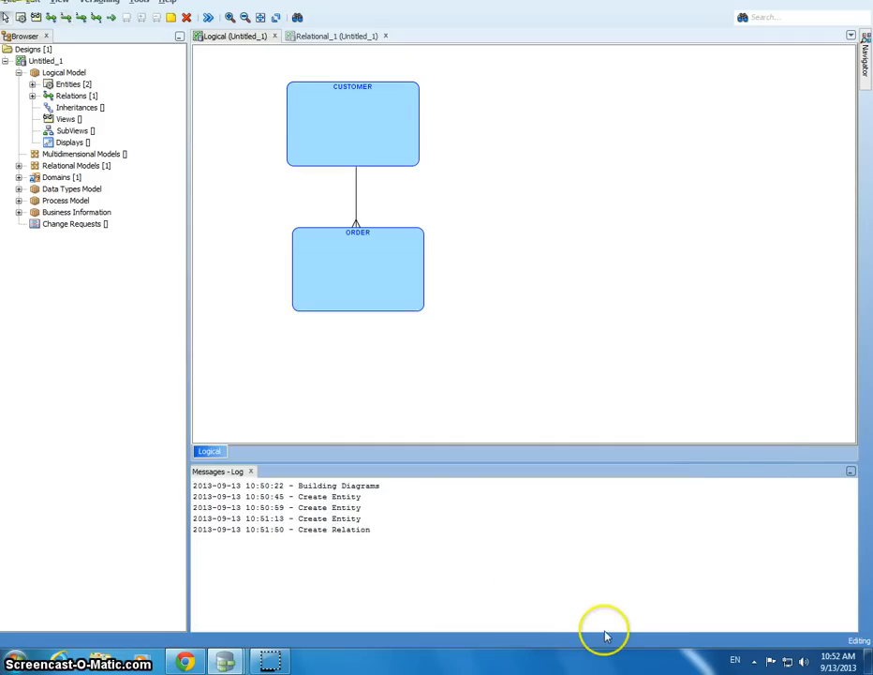
{"action": "mouse_move", "coordinate": [444, 465]}
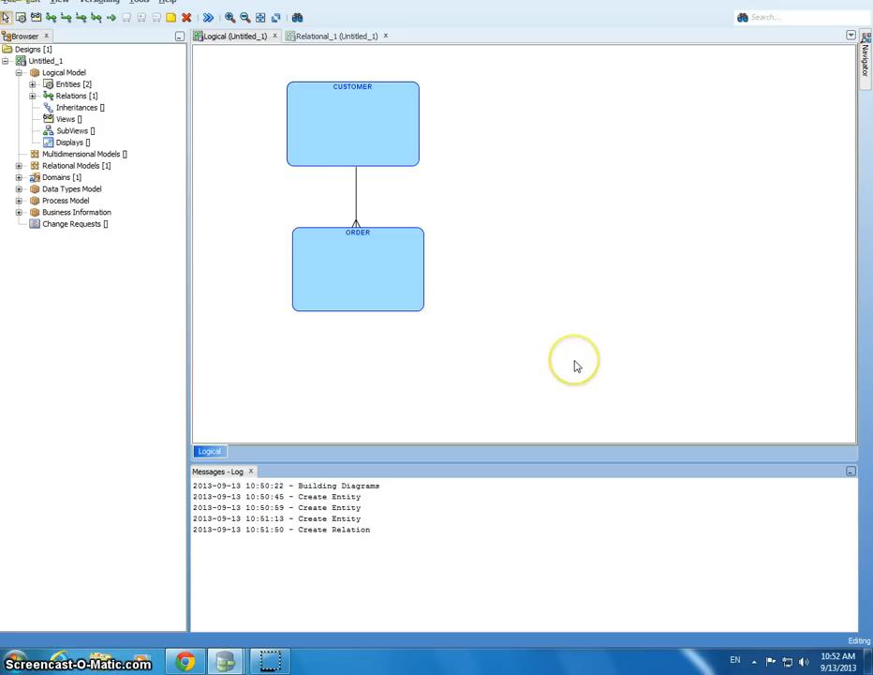
{"action": "mouse_move", "coordinate": [563, 363]}
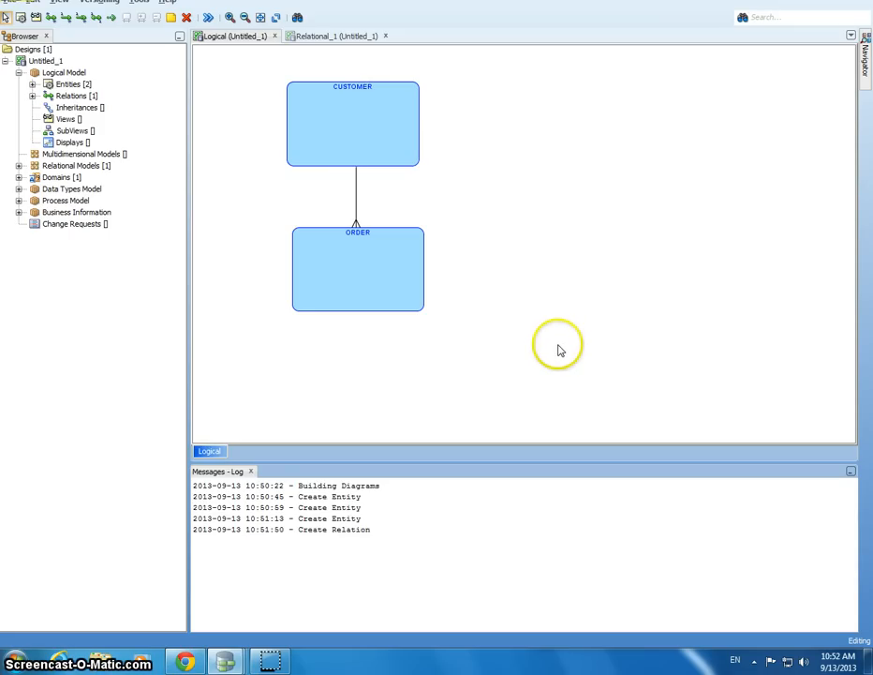
{"action": "mouse_move", "coordinate": [543, 342]}
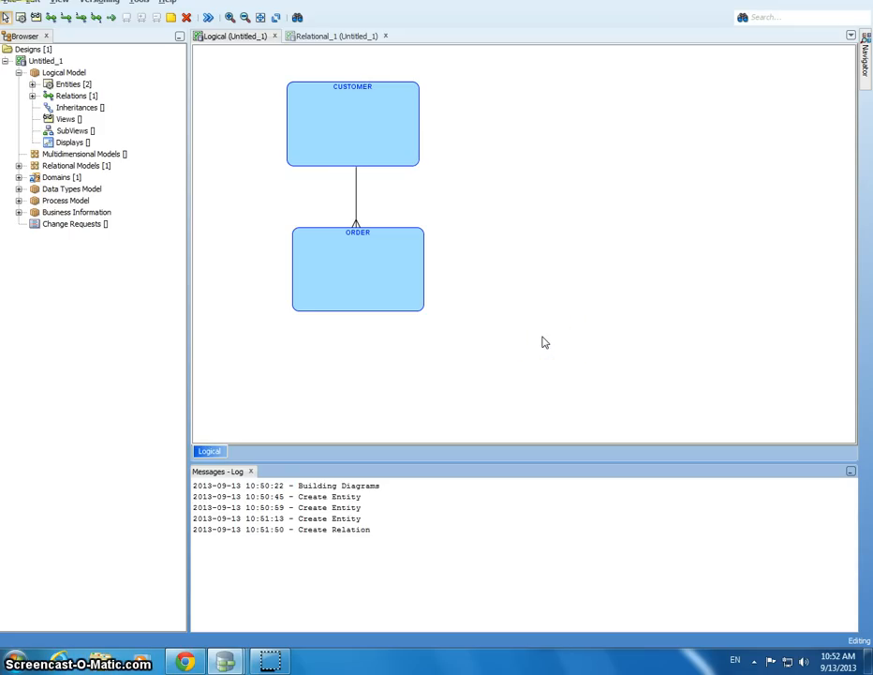
{"action": "left_click", "coordinate": [351, 123]}
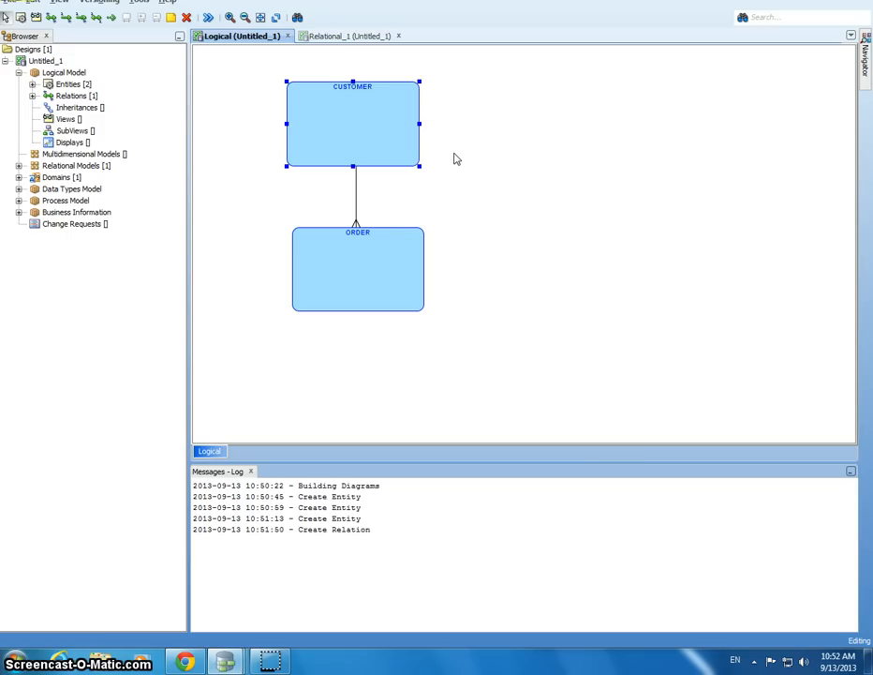
Step: Add the Customer ID and customer name attributes to CUSTOMER
{"action": "double_click", "coordinate": [356, 122]}
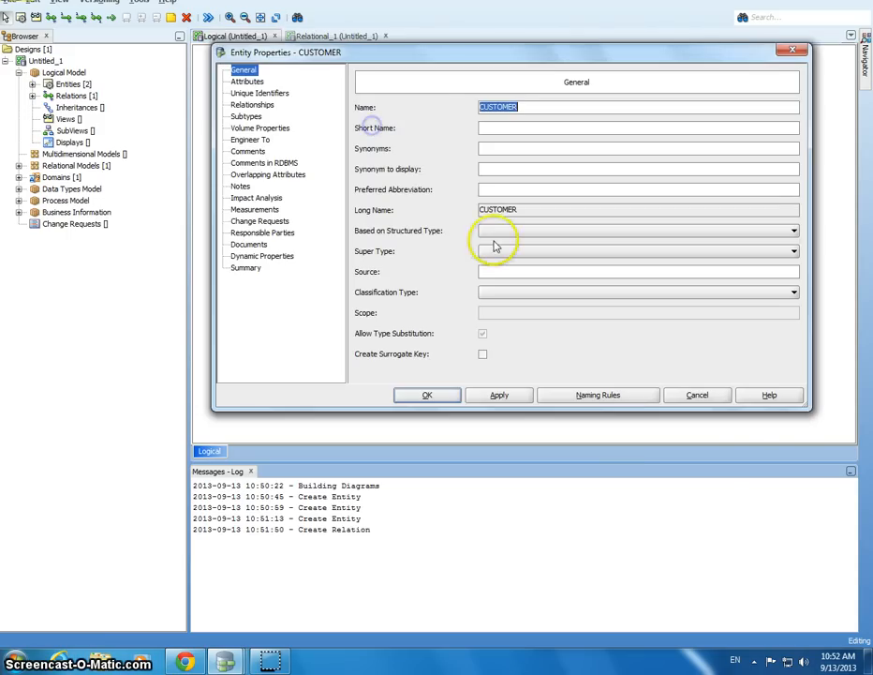
{"action": "left_click", "coordinate": [243, 78]}
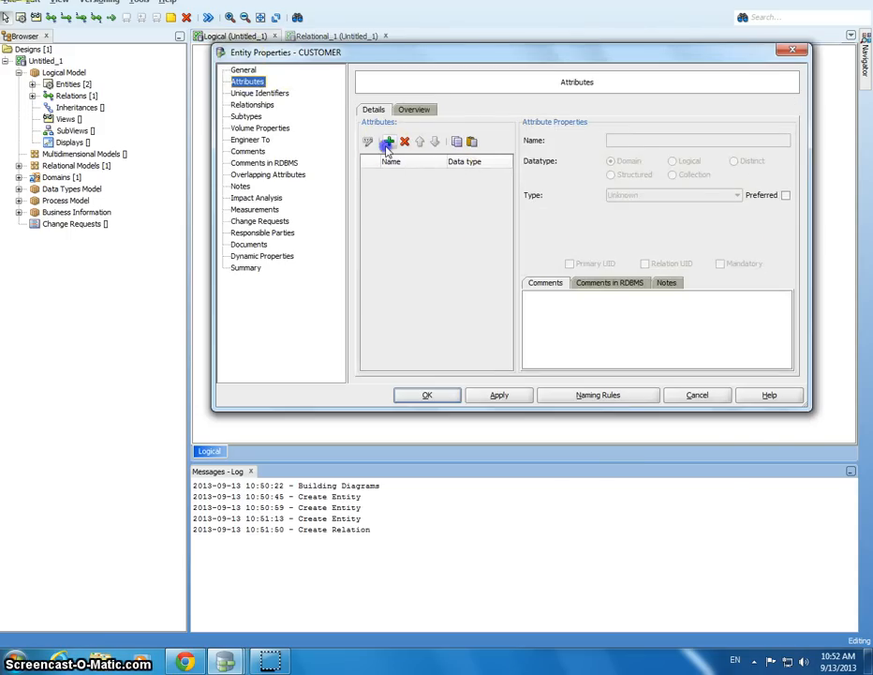
{"action": "left_click", "coordinate": [386, 142]}
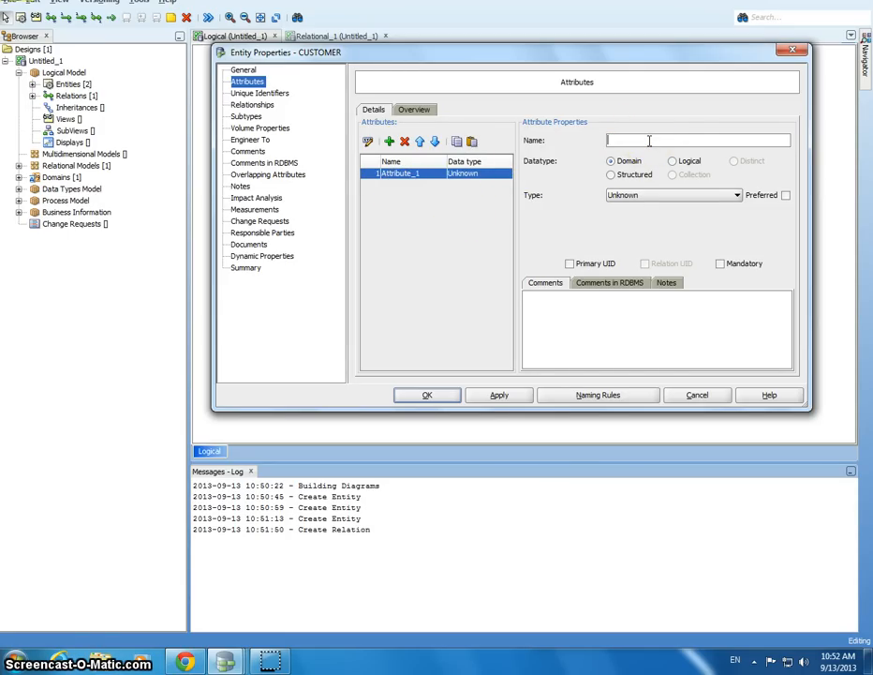
{"action": "type", "text": "C"}
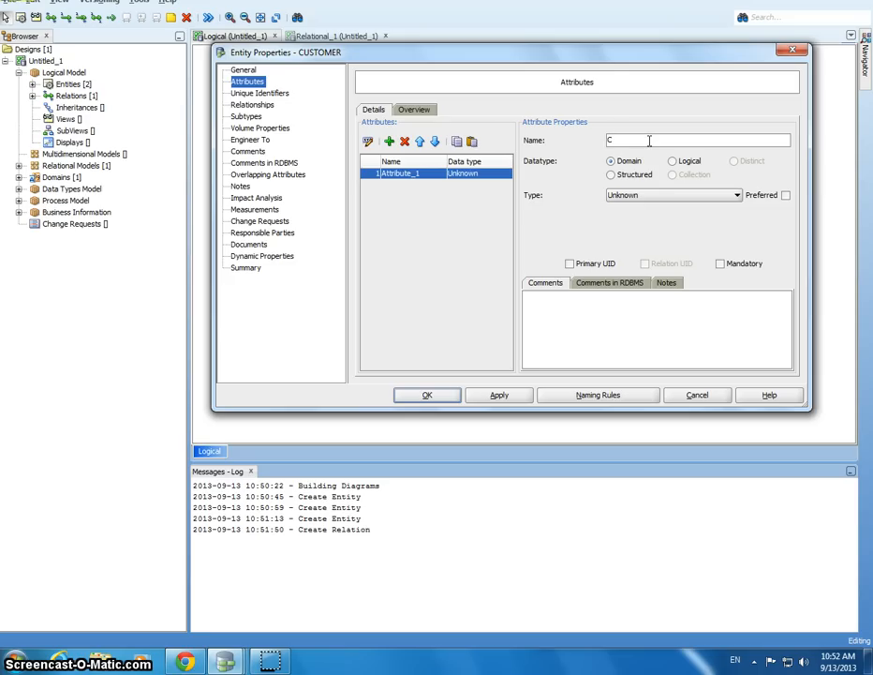
{"action": "type", "text": "ustomer ID"}
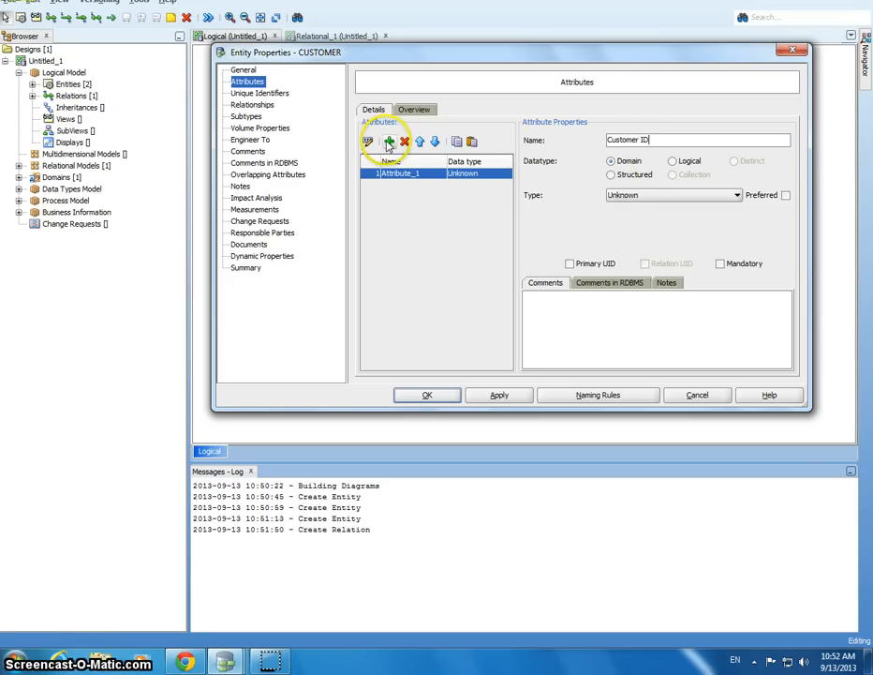
{"action": "left_click", "coordinate": [389, 142]}
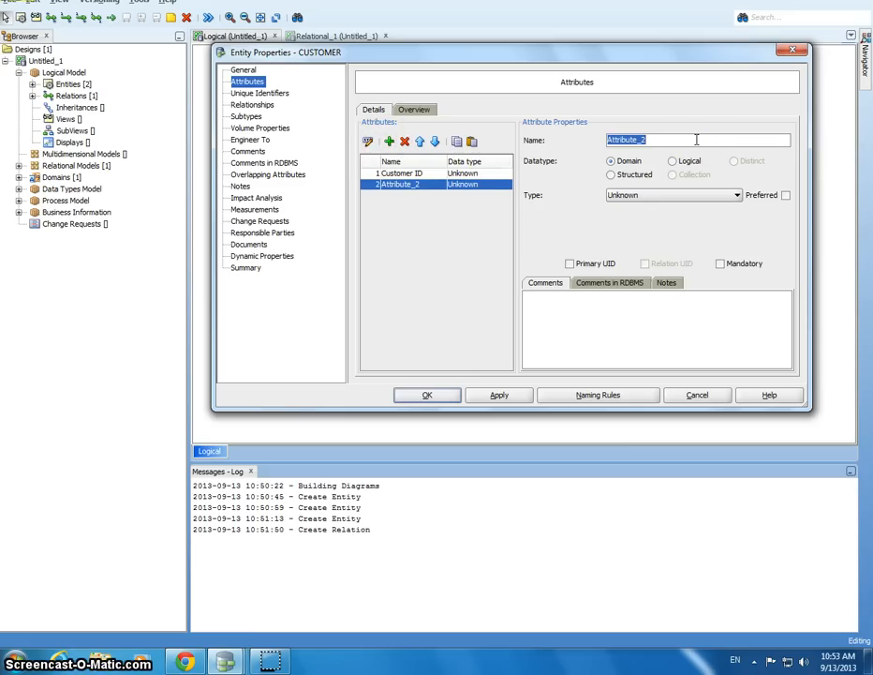
{"action": "type", "text": "custo"}
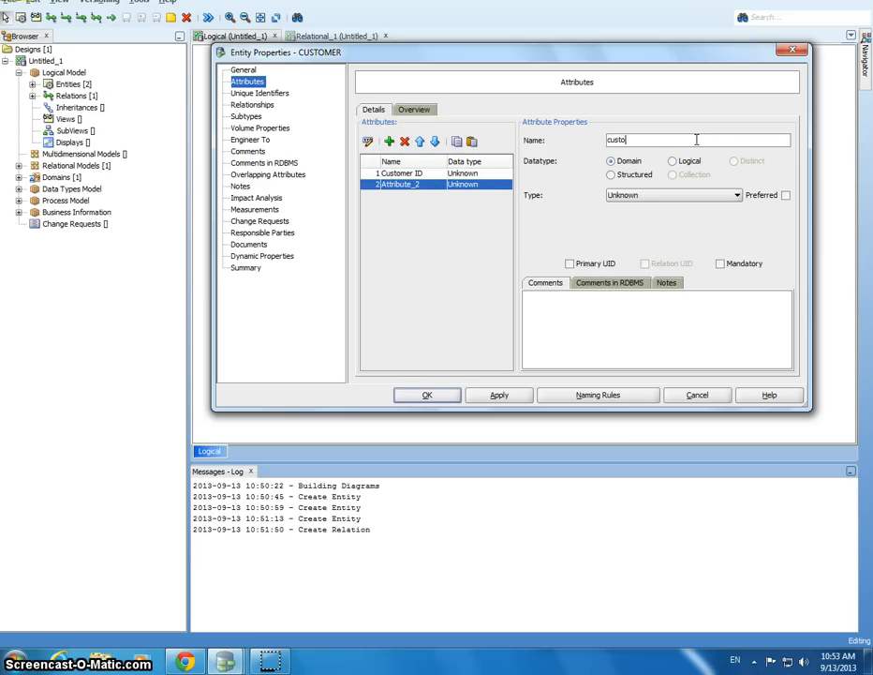
Step: Add the customer type, customer zip code and customer years attributes
{"action": "left_click", "coordinate": [386, 141]}
{"action": "type", "text": "c"}
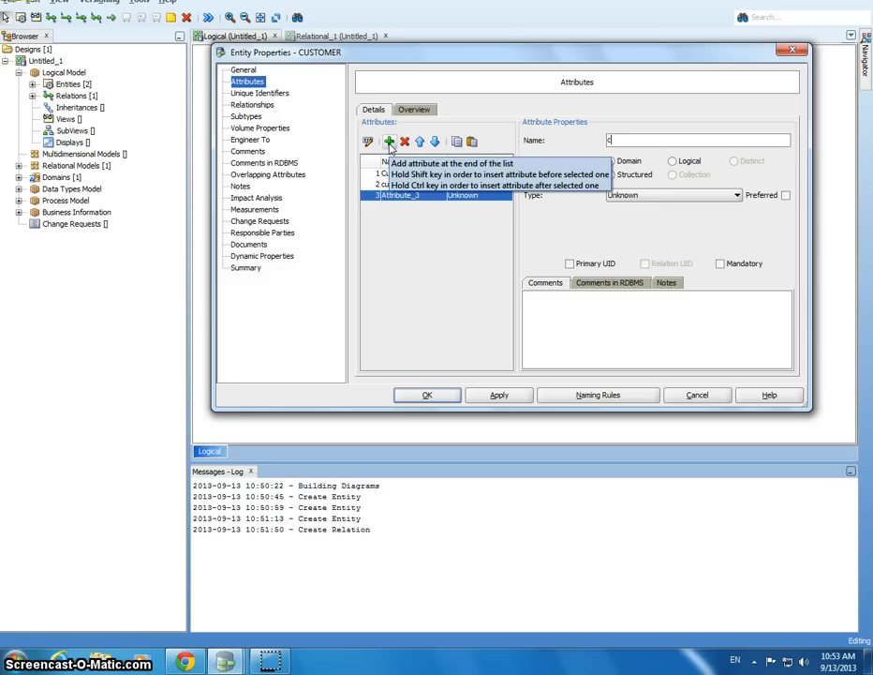
{"action": "type", "text": "ustomer type"}
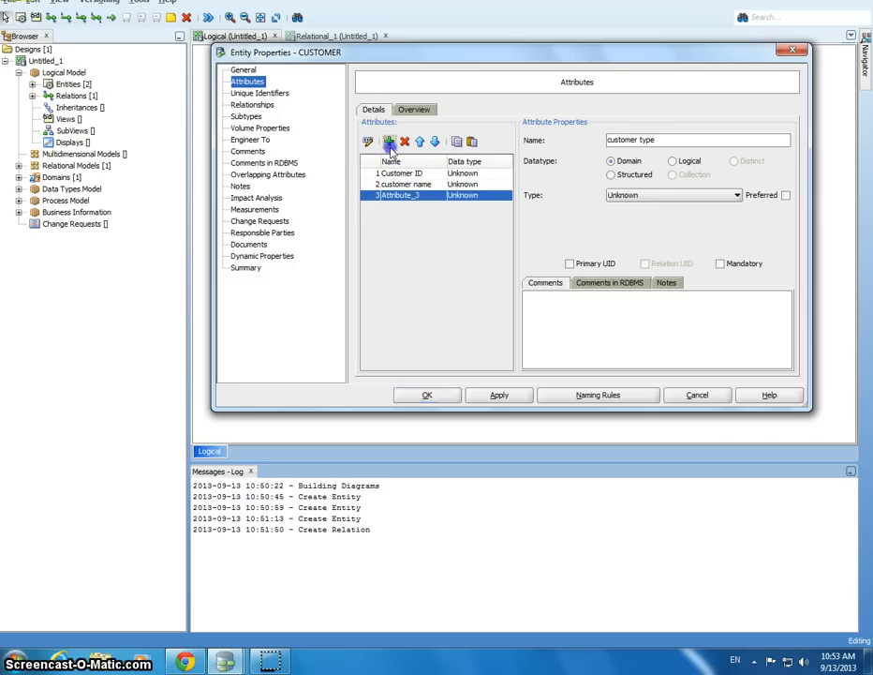
{"action": "left_click", "coordinate": [388, 142]}
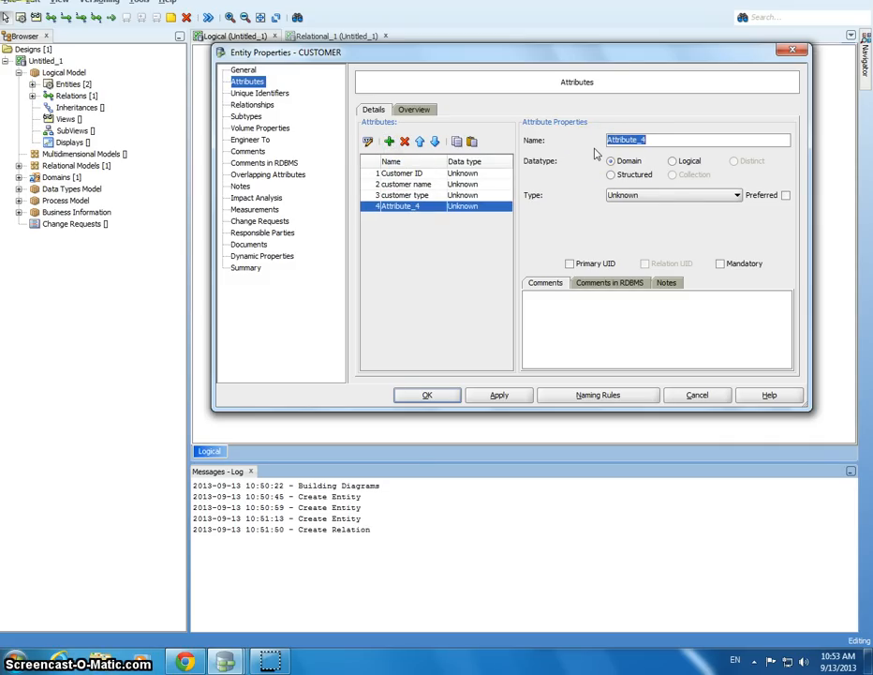
{"action": "type", "text": "customer zip code"}
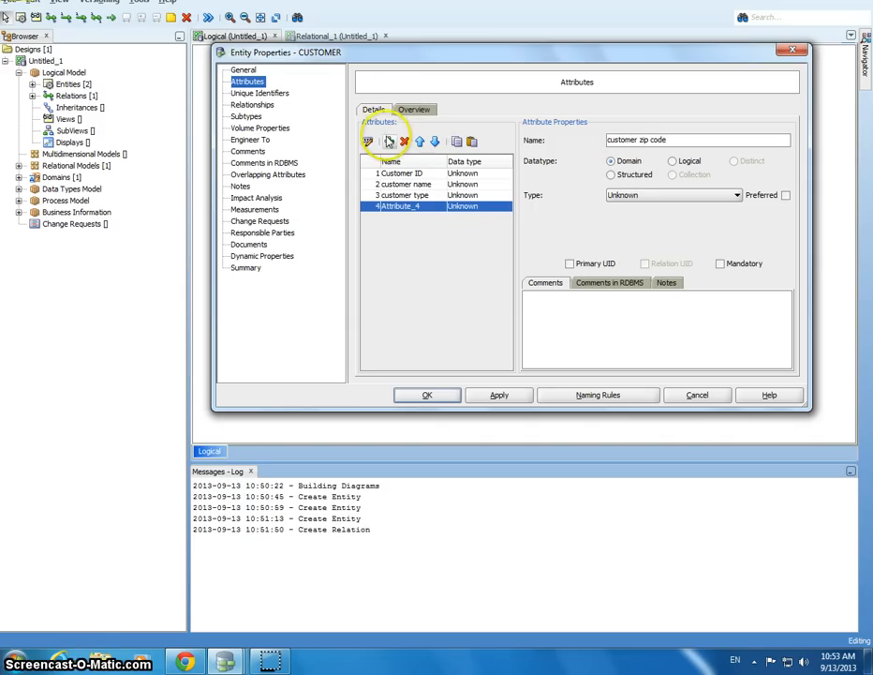
{"action": "left_click", "coordinate": [387, 140]}
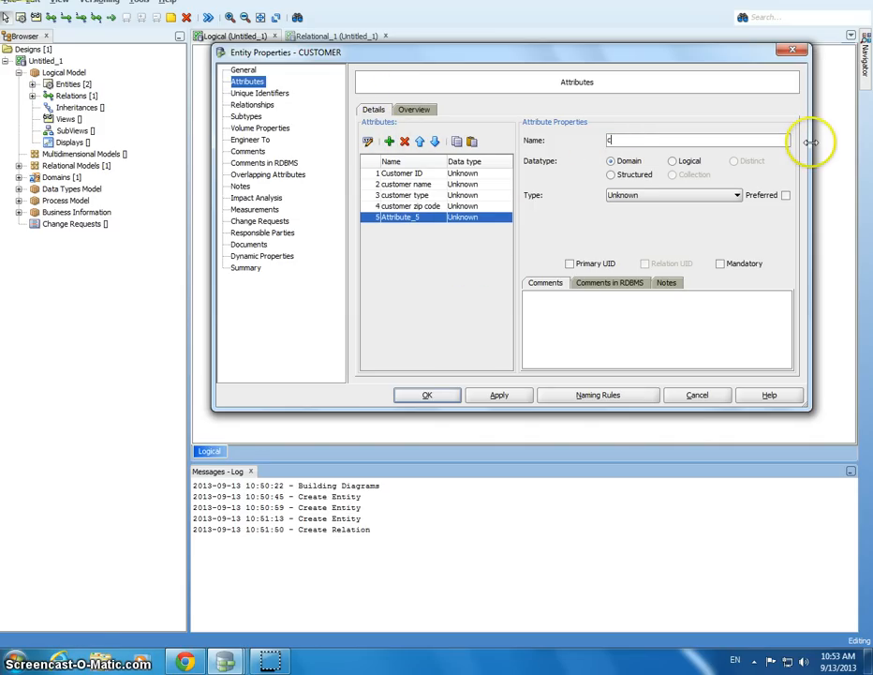
{"action": "type", "text": "customer years"}
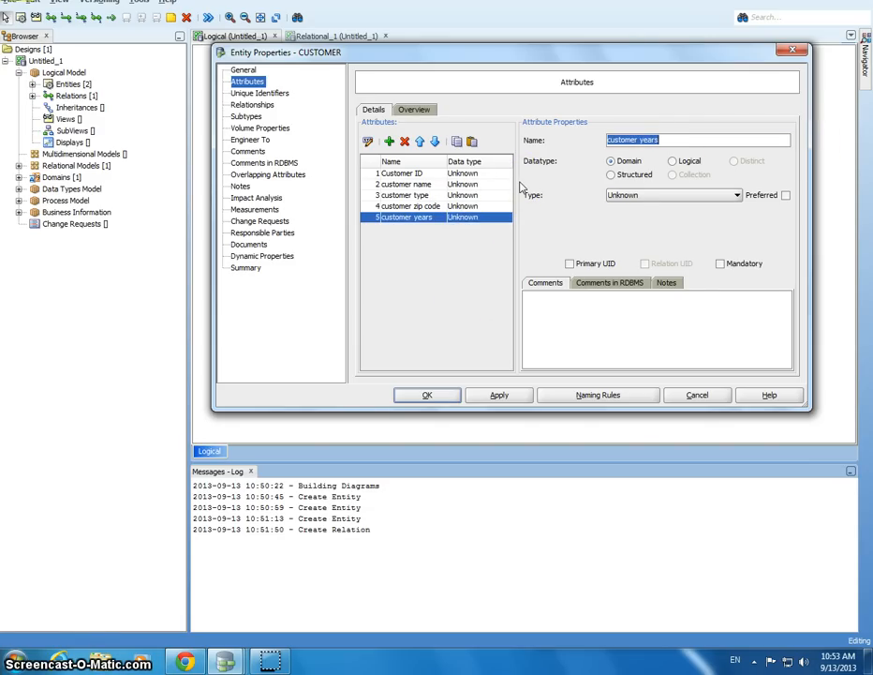
{"action": "mouse_move", "coordinate": [499, 178]}
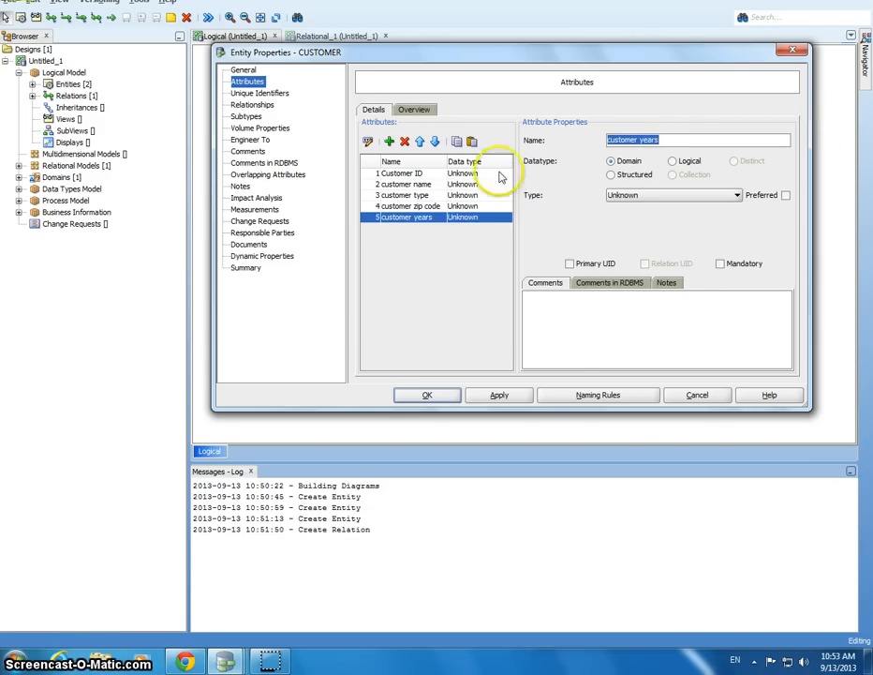
Step: Make Customer ID CUSTOMER's Primary UID and close its properties
{"action": "left_click", "coordinate": [402, 173]}
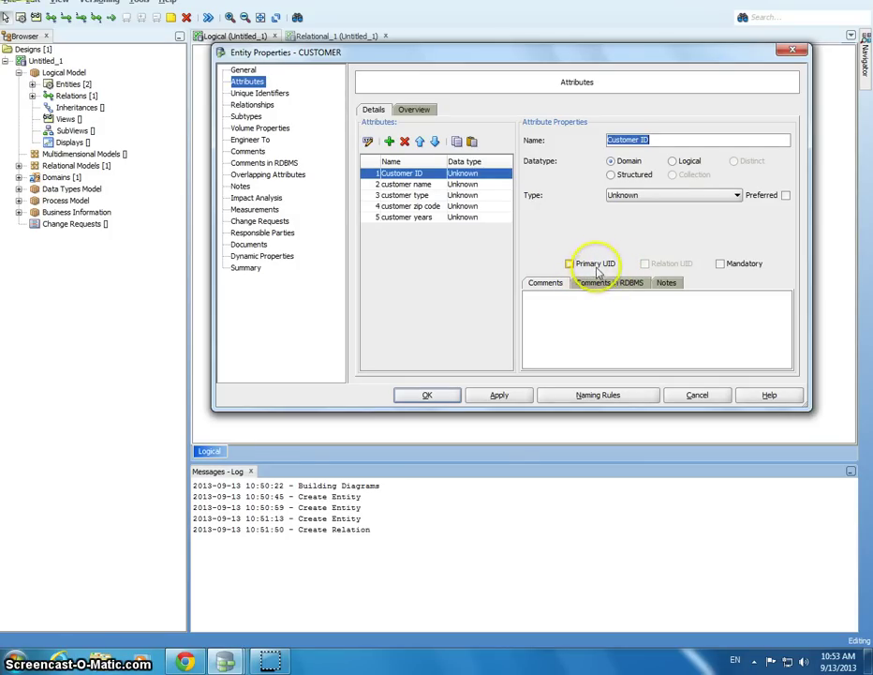
{"action": "left_click", "coordinate": [569, 263]}
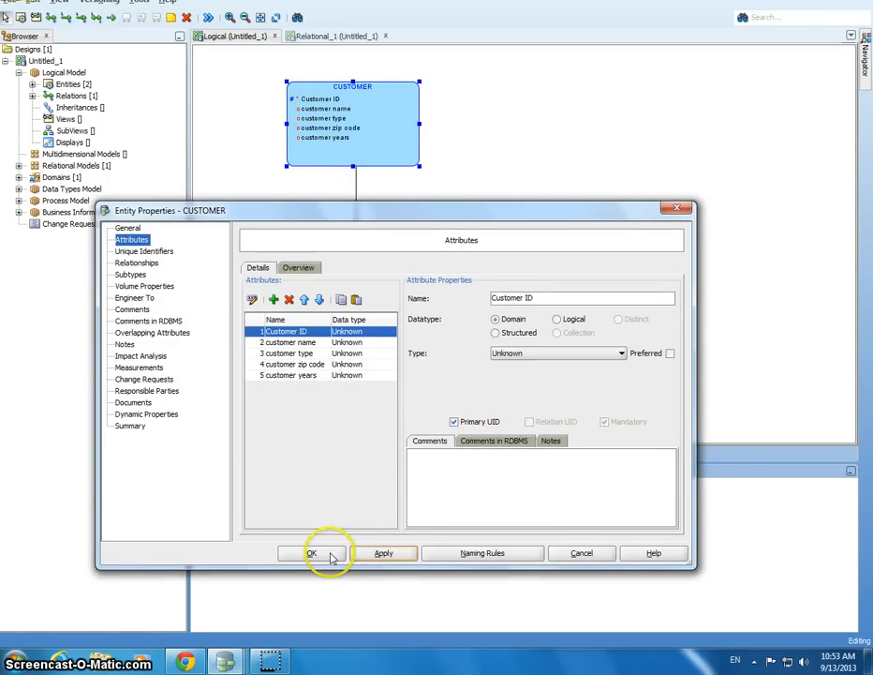
{"action": "left_click", "coordinate": [312, 553]}
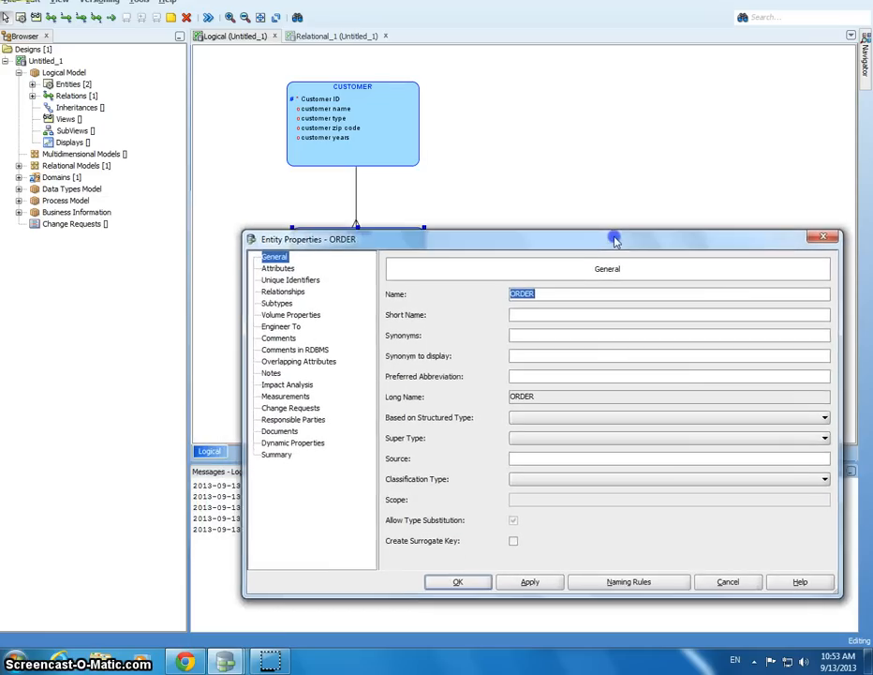
Step: Add order number and order placement date attributes to ORDER, selecting order number
{"action": "left_click", "coordinate": [279, 269]}
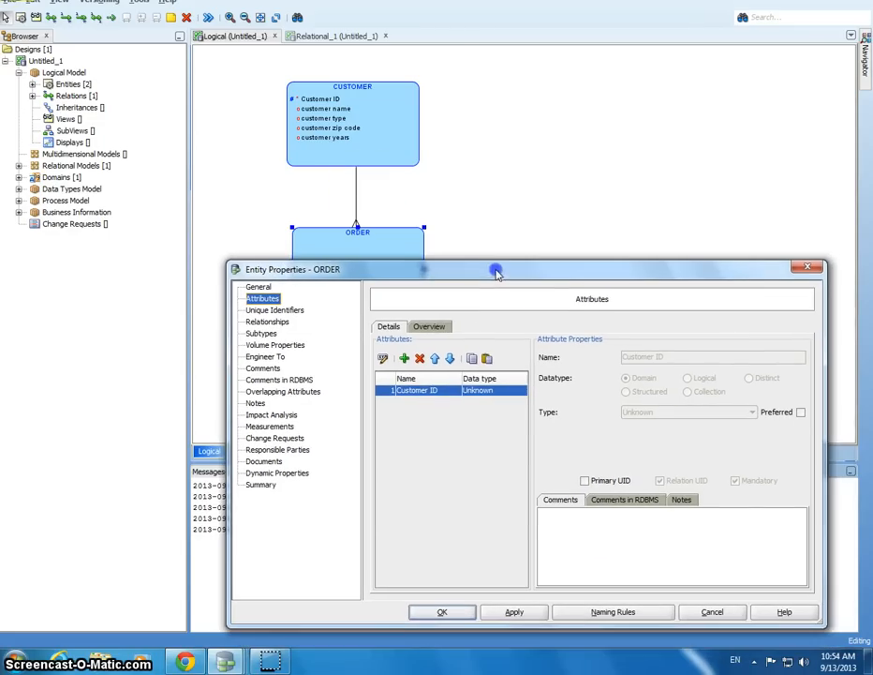
{"action": "left_click", "coordinate": [389, 358]}
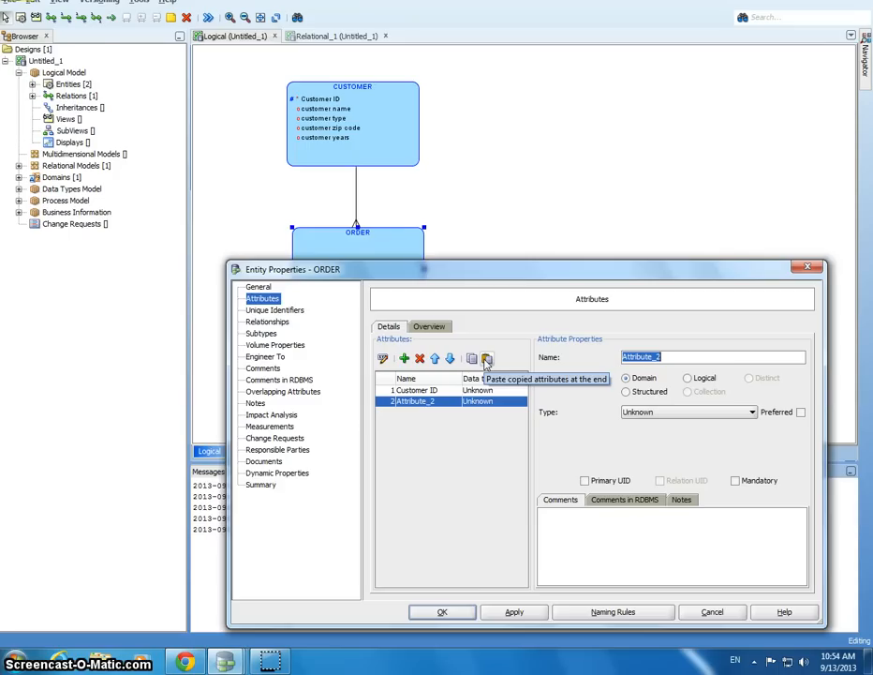
{"action": "type", "text": "o"}
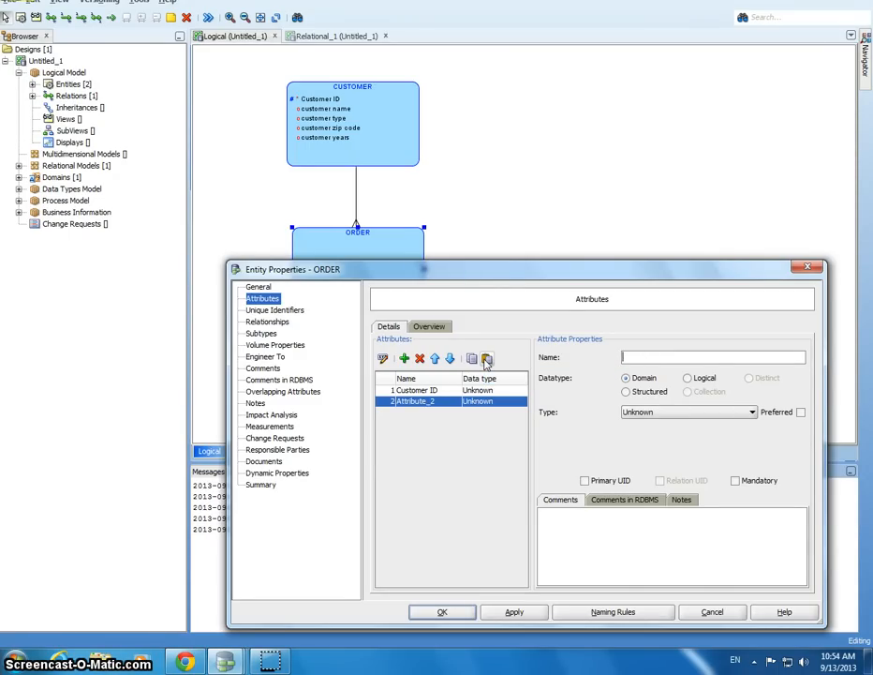
{"action": "type", "text": "order number"}
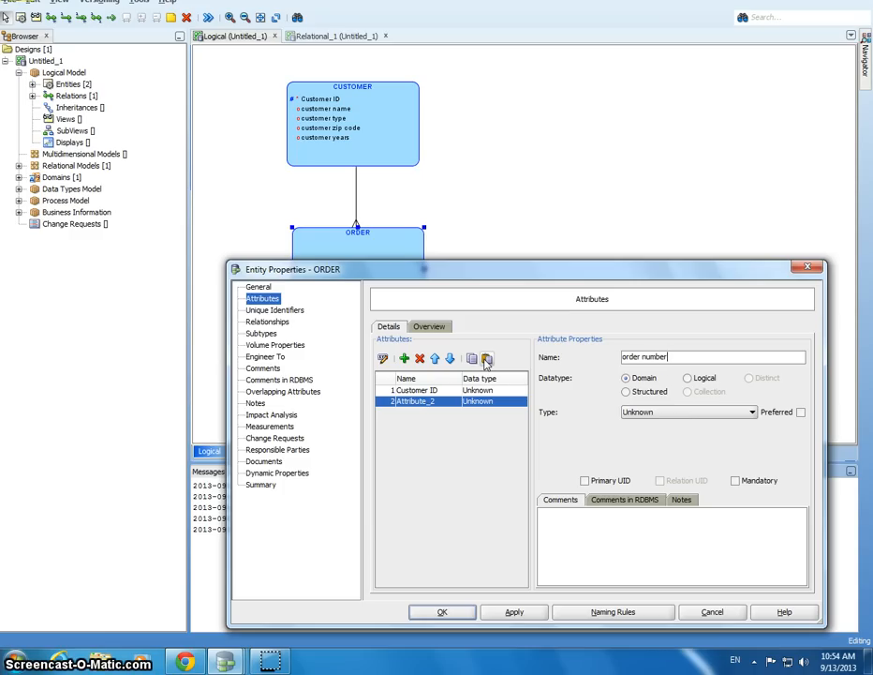
{"action": "left_click", "coordinate": [403, 358]}
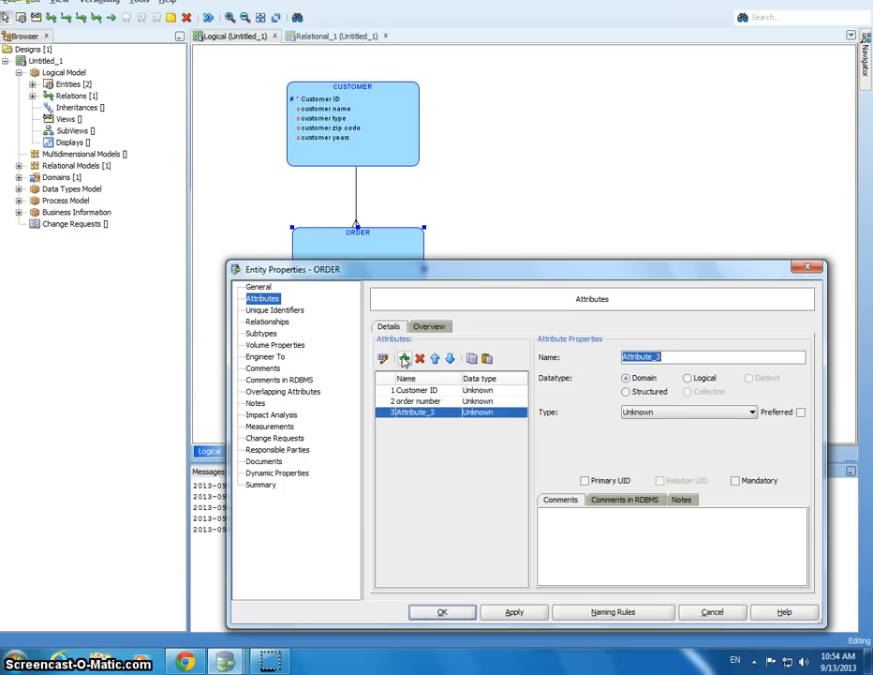
{"action": "type", "text": "order pi"}
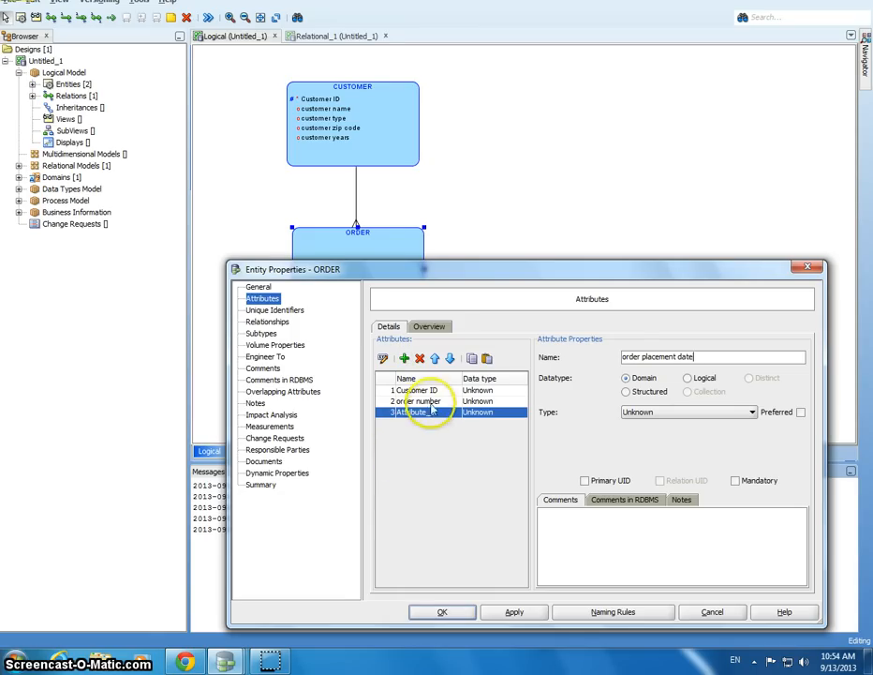
{"action": "left_click", "coordinate": [421, 400]}
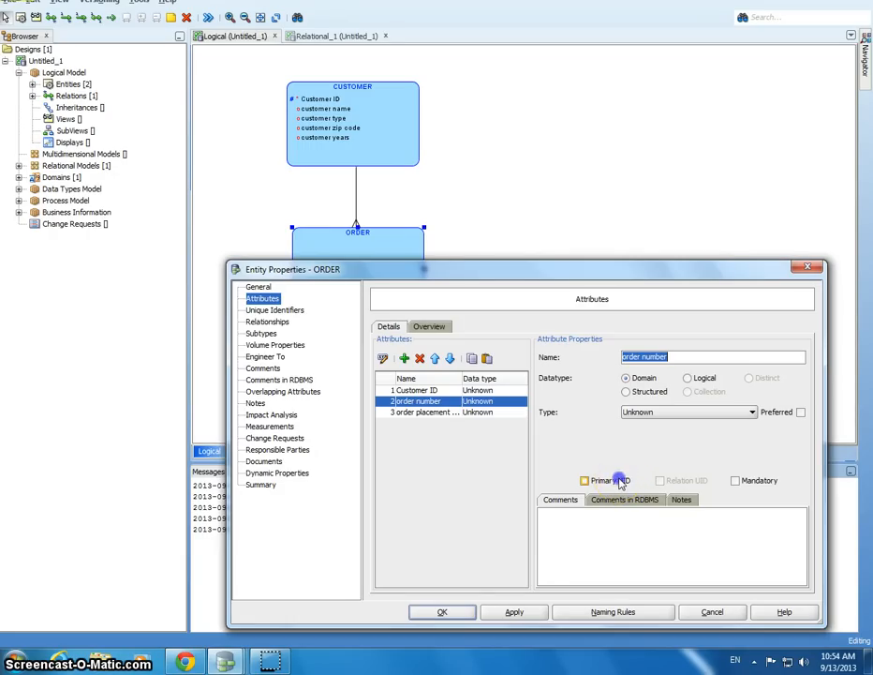
Step: Mark order number as ORDER's Primary UID
{"action": "left_click", "coordinate": [438, 611]}
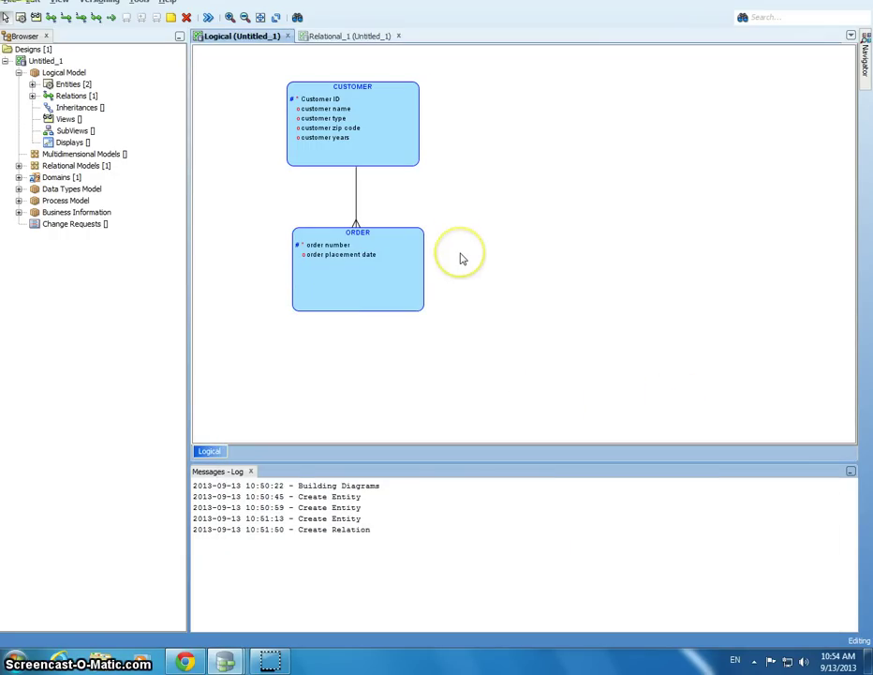
{"action": "mouse_move", "coordinate": [298, 173]}
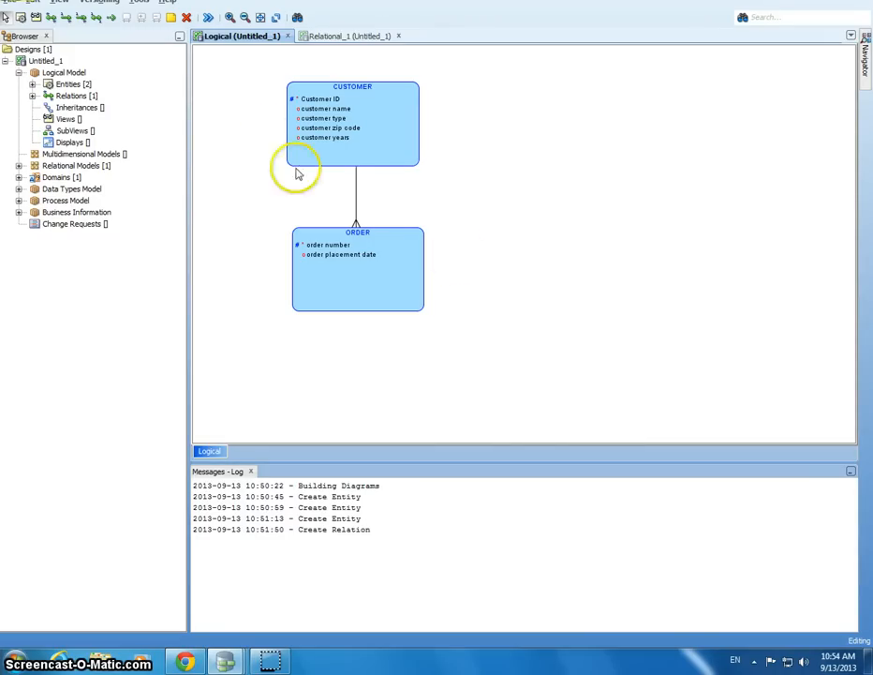